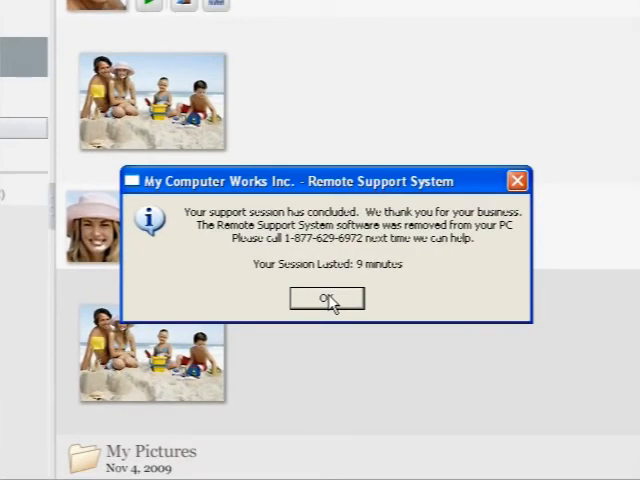
# Acknowledge the 9-minute session-concluded notice, revealing the photo library with the beach family photos
pyautogui.click(328, 298)
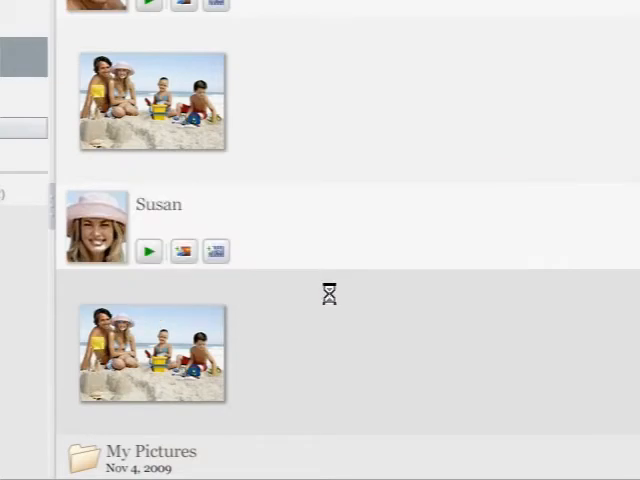